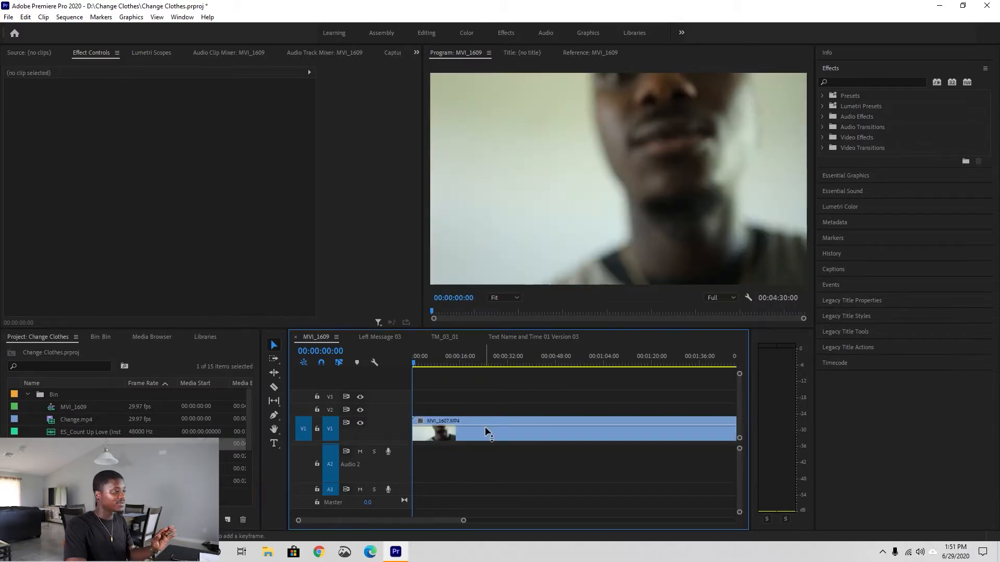
mouse_move(486, 432)
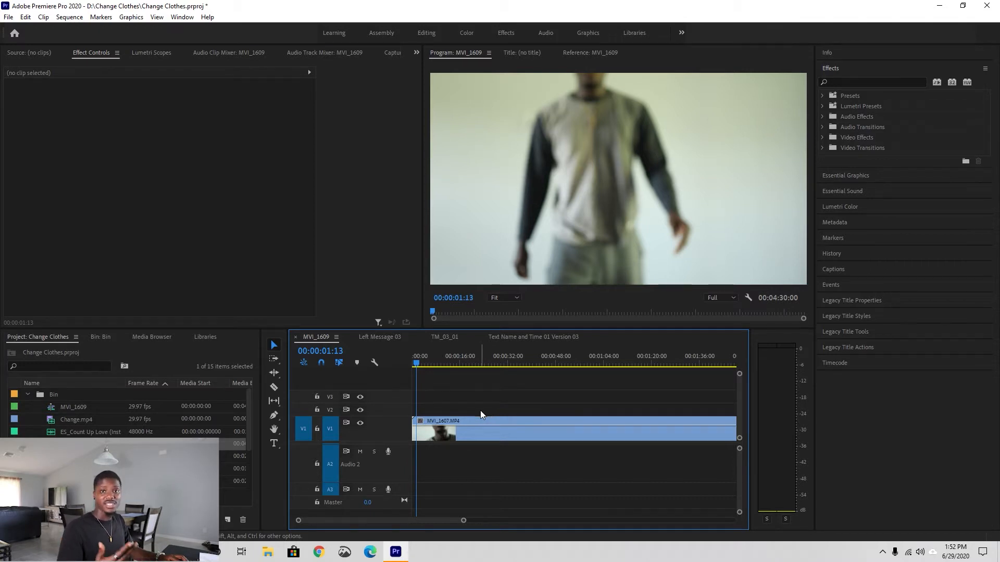
mouse_move(443, 420)
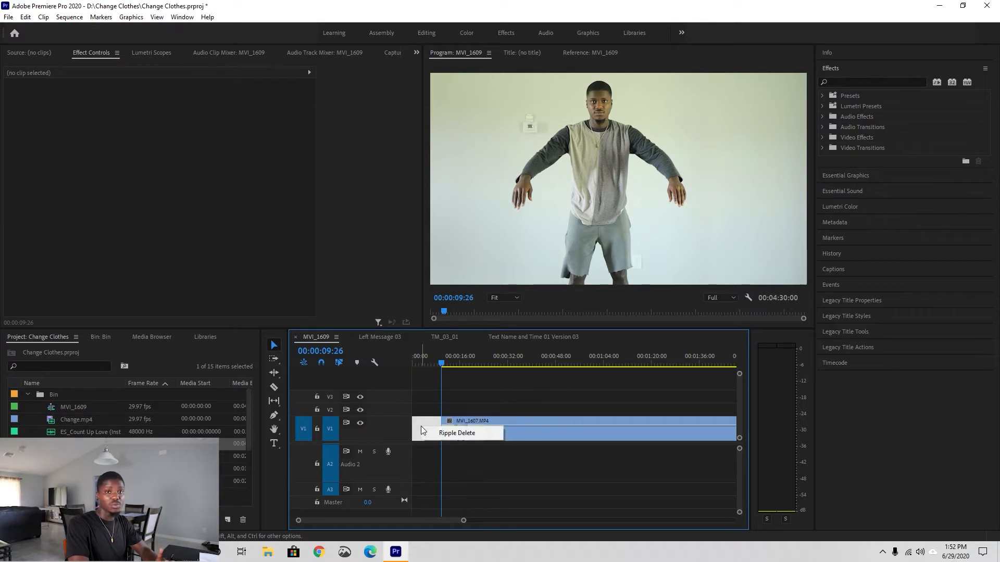
Ripple delete the empty gap at the start of the sequence
left_click(457, 432)
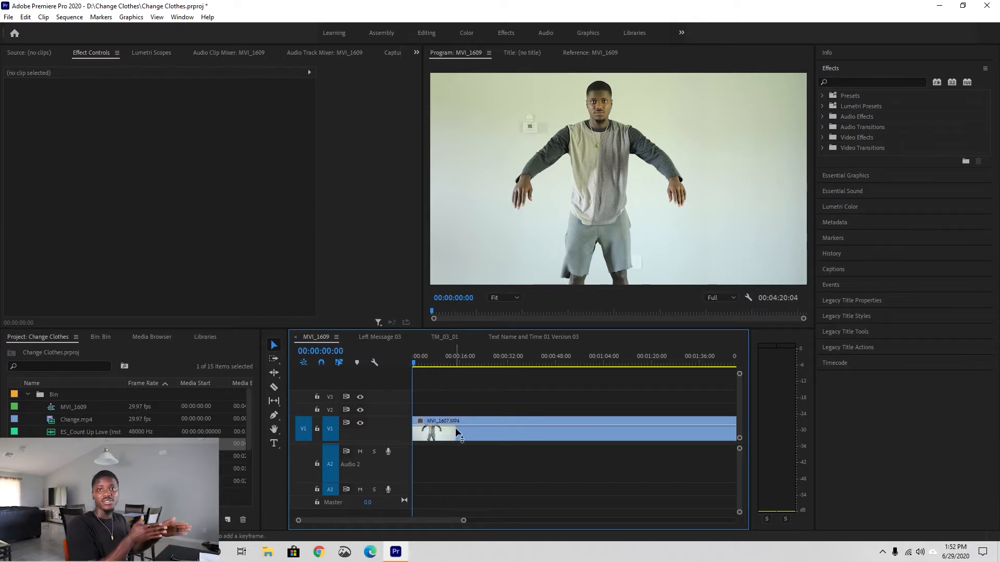
mouse_move(457, 432)
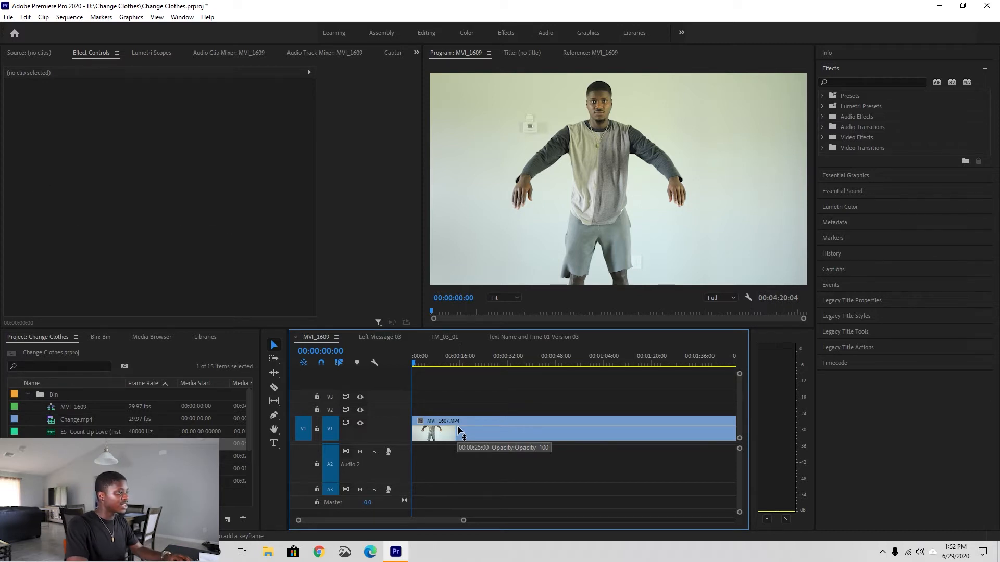
left_click(413, 364)
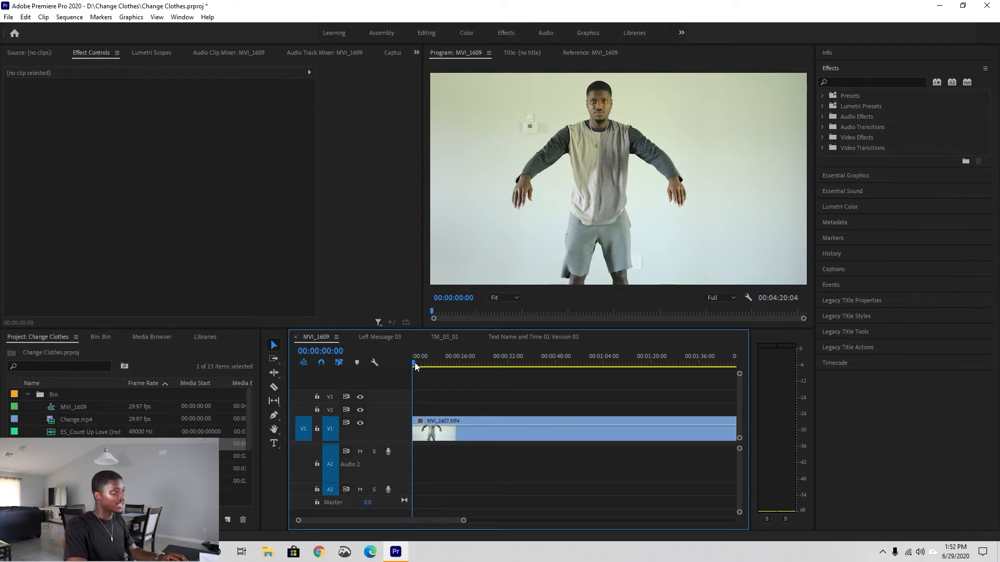
key("ctrl+z")
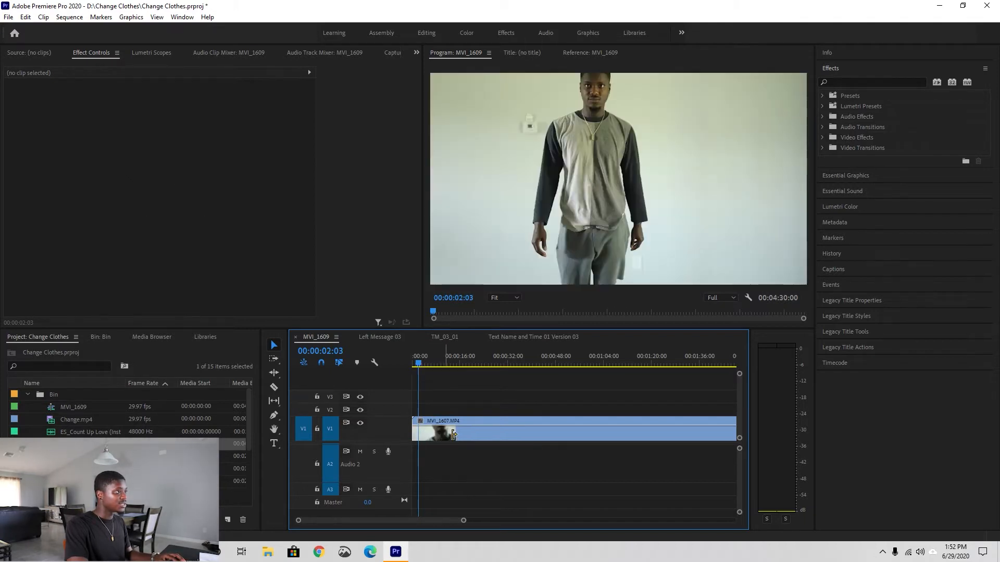
left_click(422, 364)
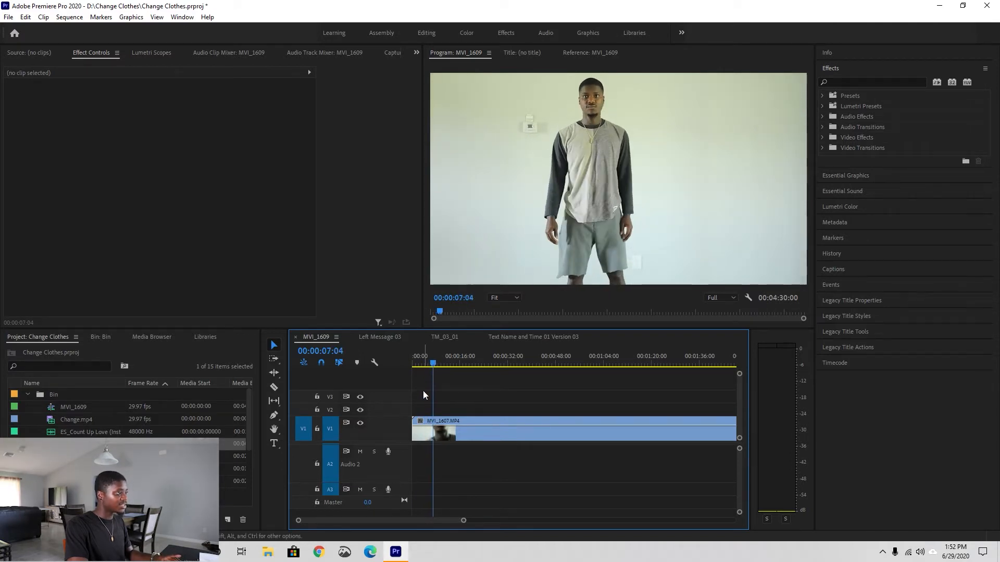
Ripple delete the empty-wall changing footage between the grey outfit and the white tee
left_click(447, 432)
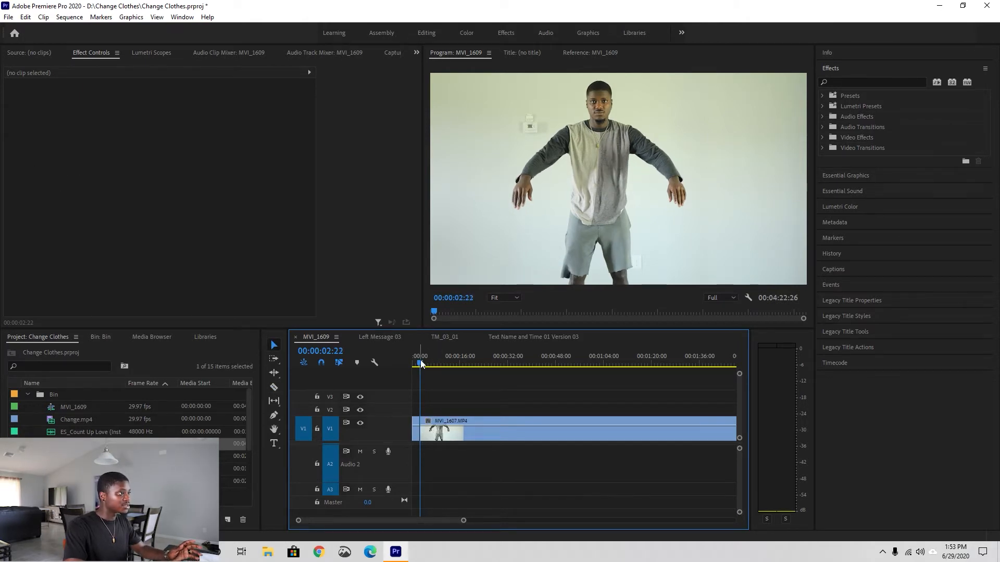
left_click(484, 362)
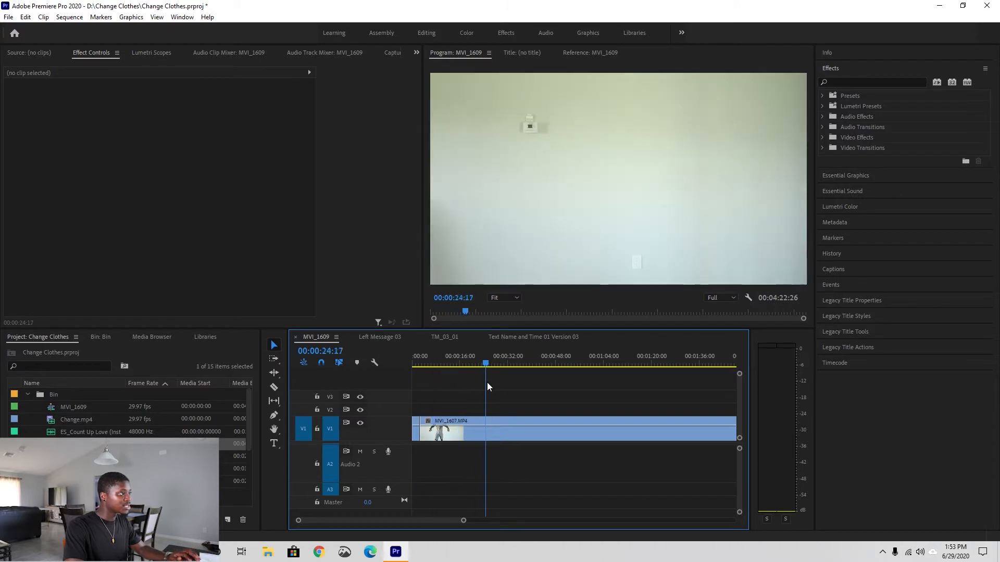
left_click(613, 362)
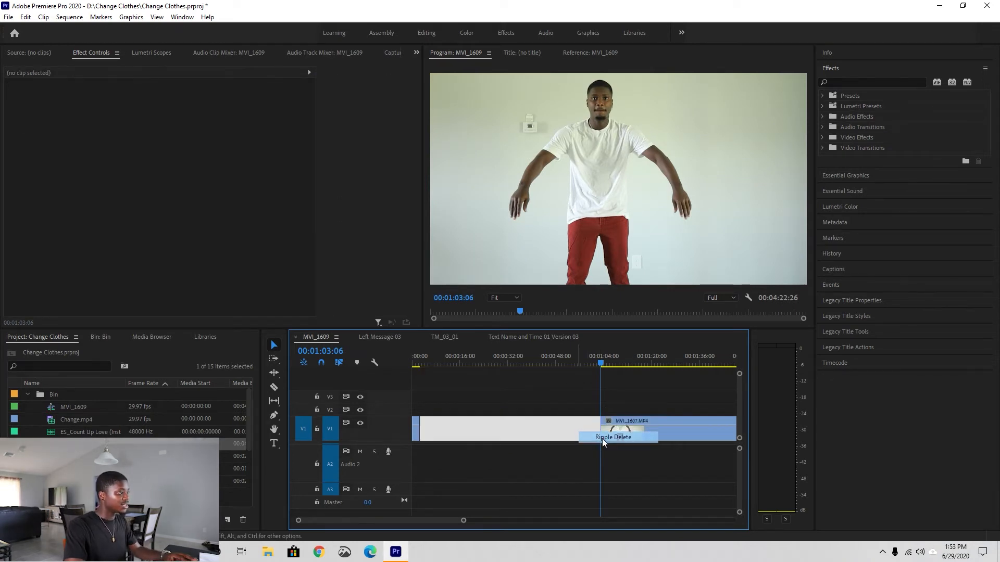
left_click(612, 437)
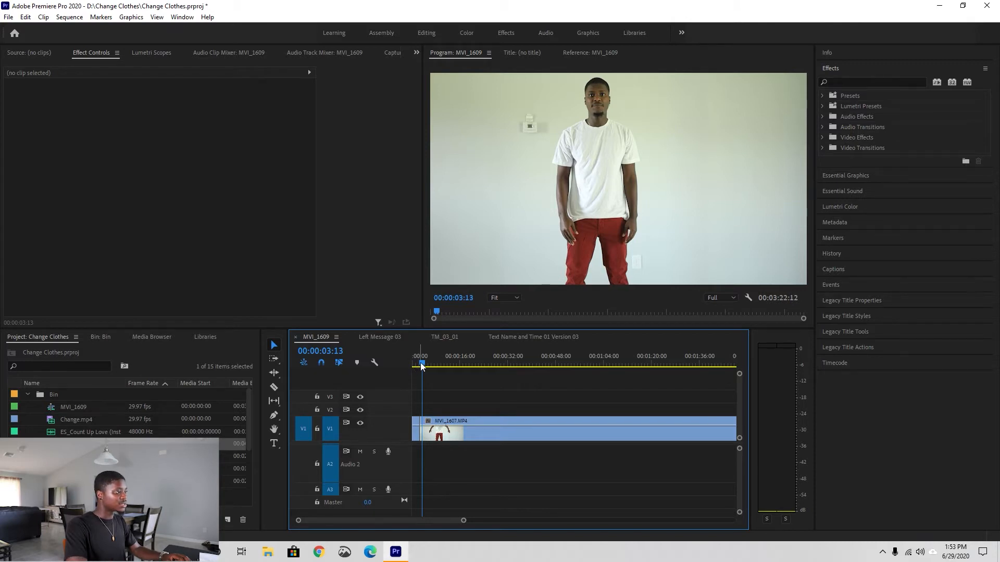
Razor-cut the white tee and red pants clip where the subject starts moving
left_click(419, 367)
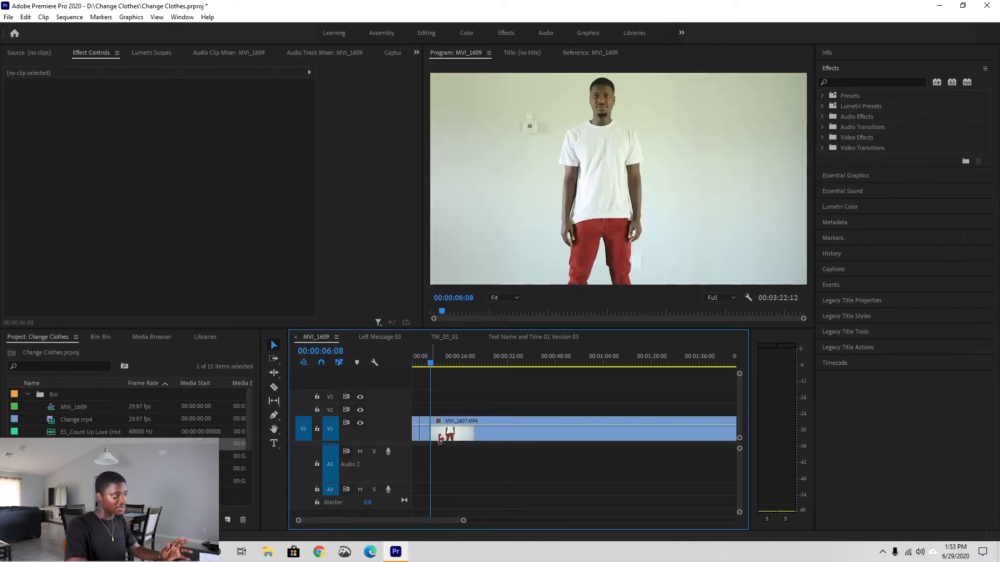
left_click(430, 362)
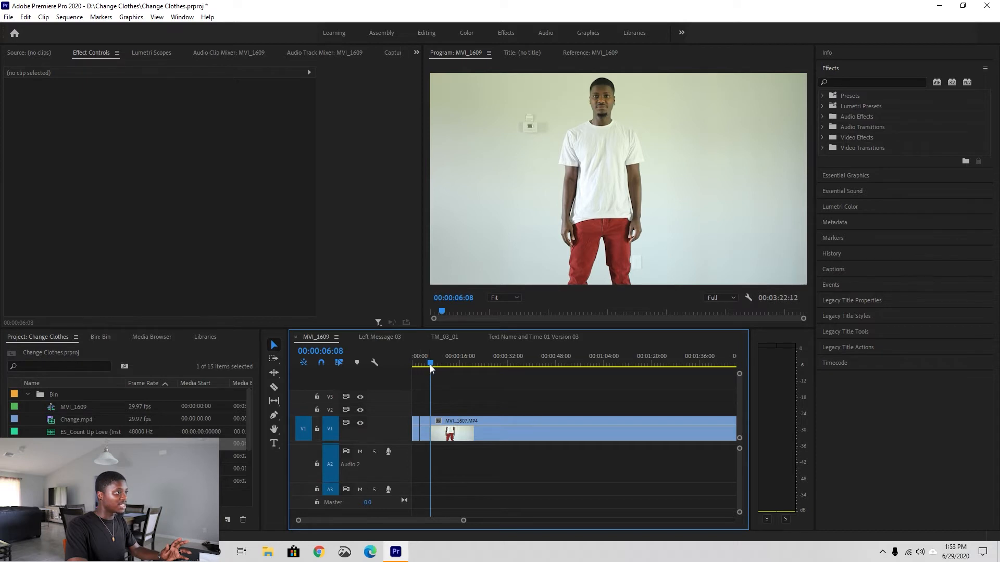
left_click(456, 363)
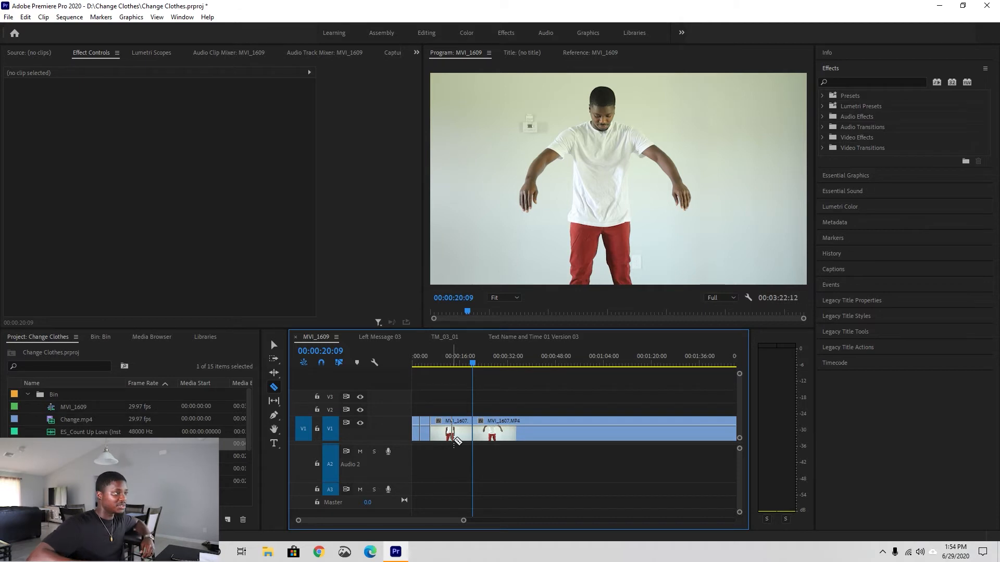
mouse_move(456, 440)
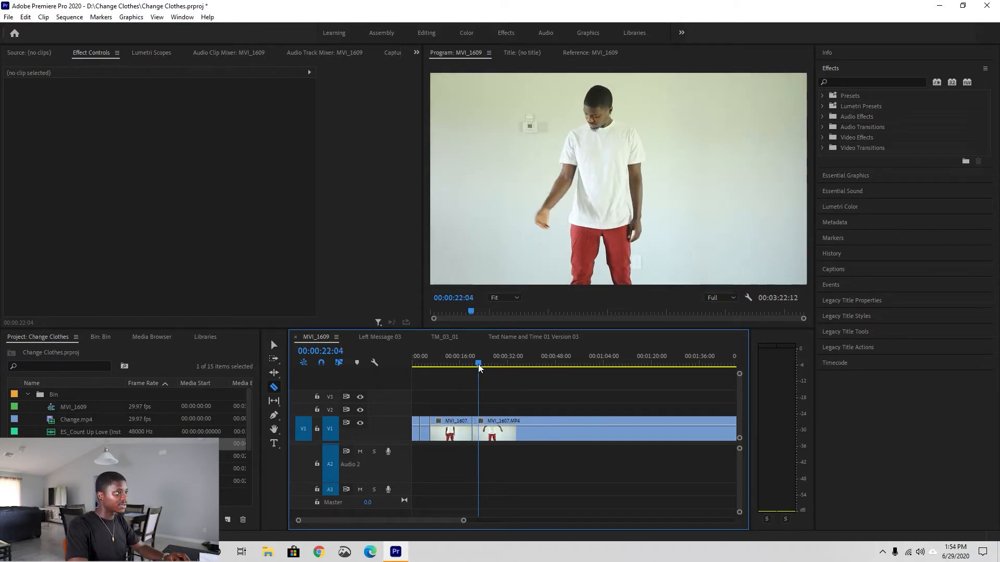
Delete the cut white-tee section, leaving a gap after the first short piece
left_click(499, 363)
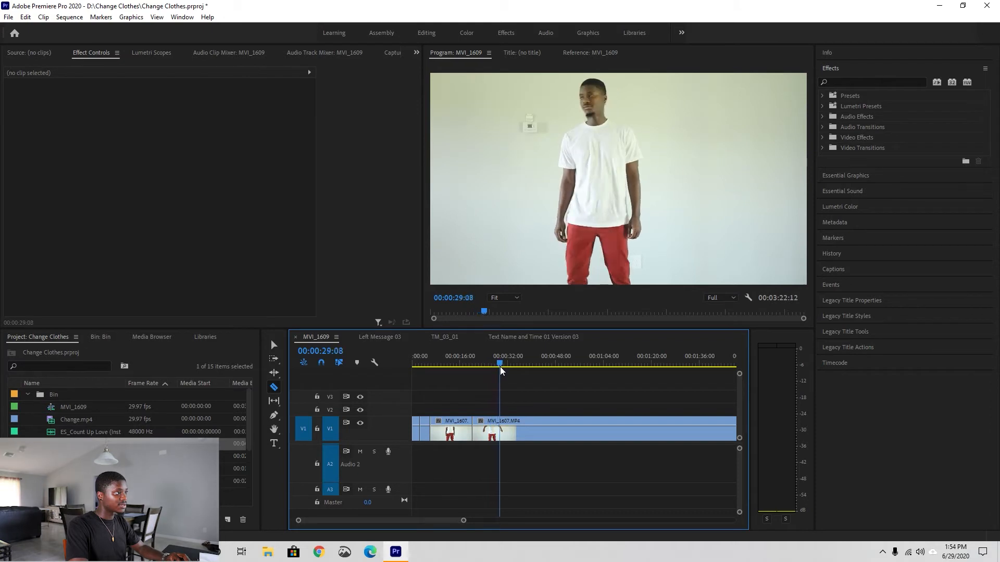
left_click(511, 363)
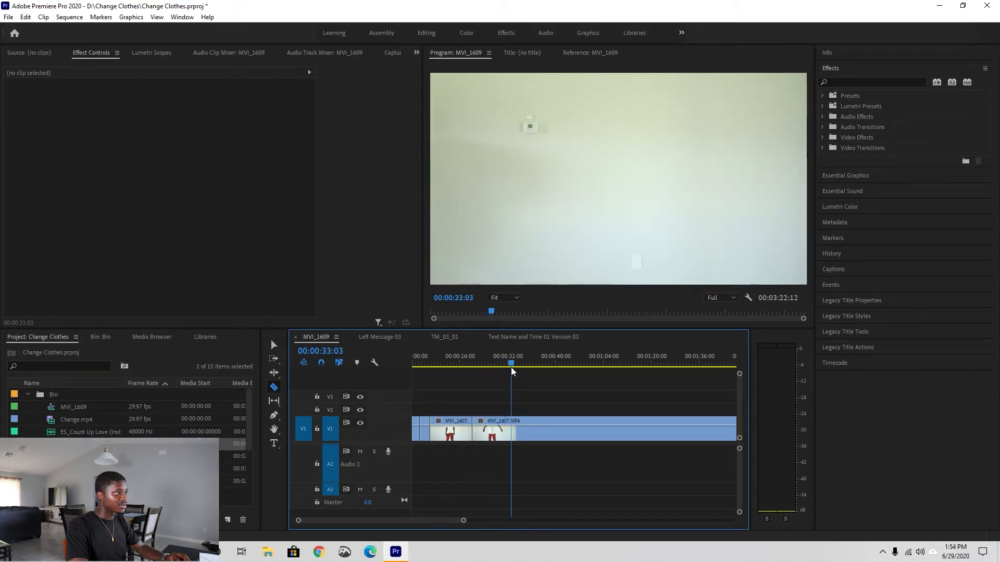
left_click(540, 363)
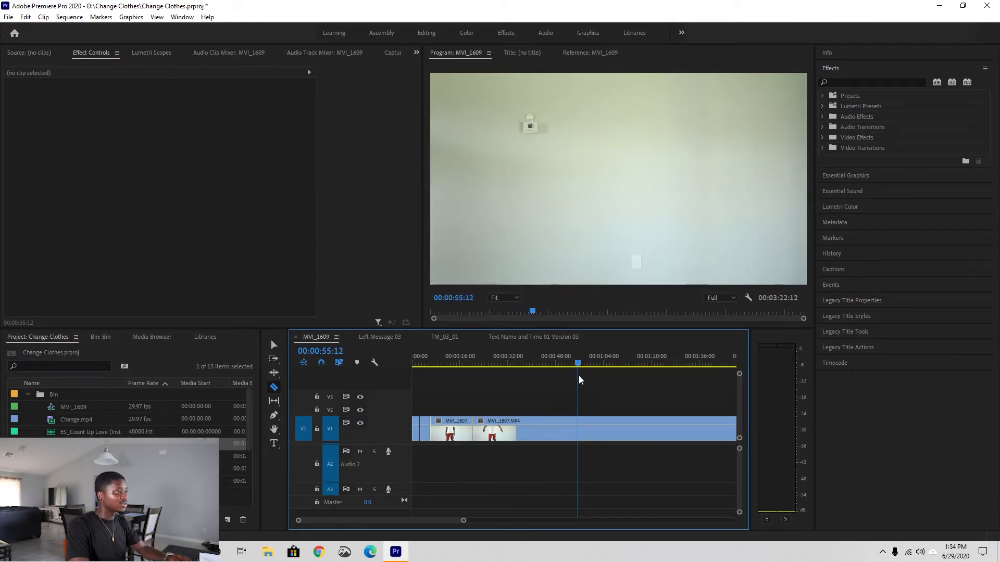
left_click(427, 363)
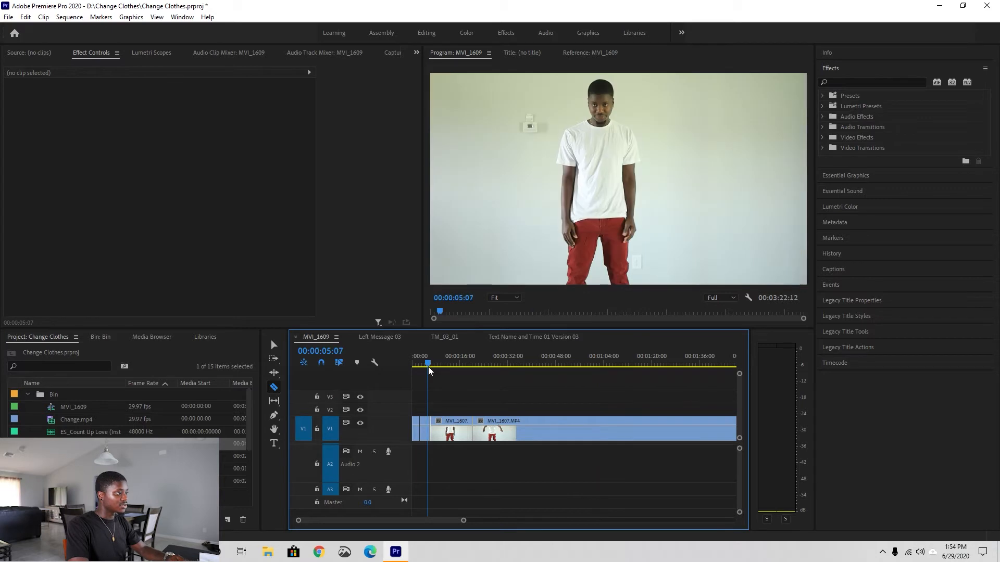
left_click(431, 364)
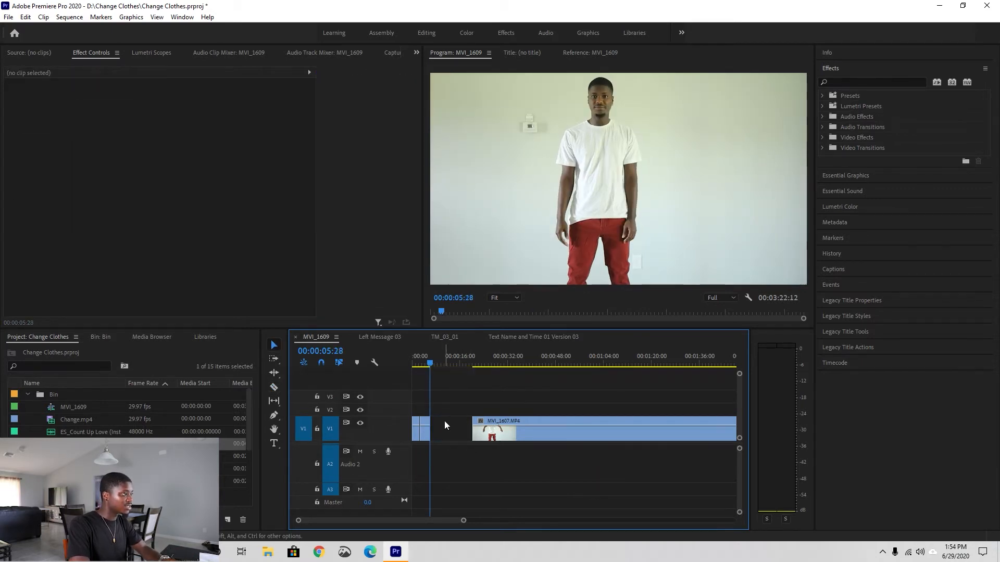
Razor-cut the clip where the jersey outfit begins, past the empty-wall footage
left_click(418, 364)
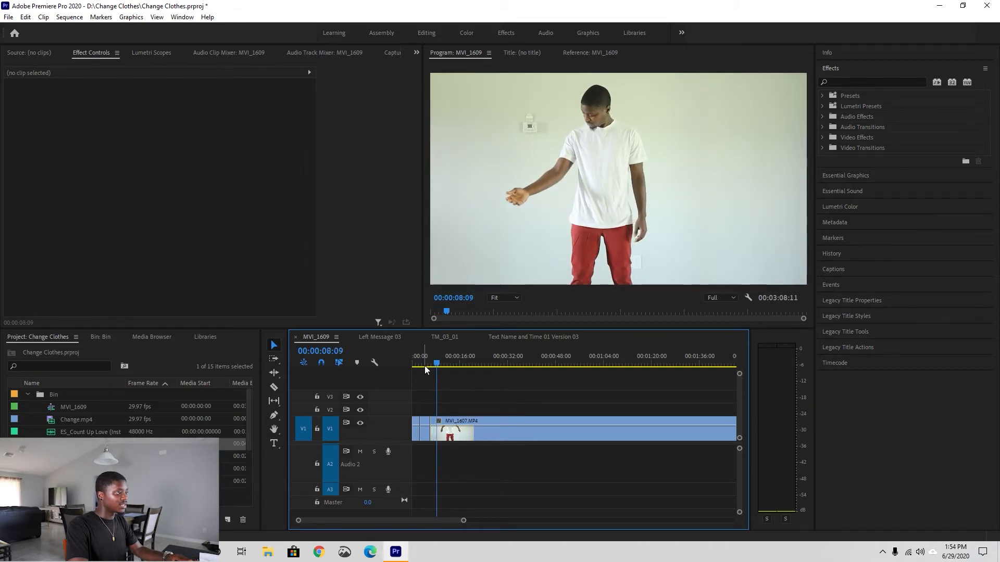
left_click(431, 364)
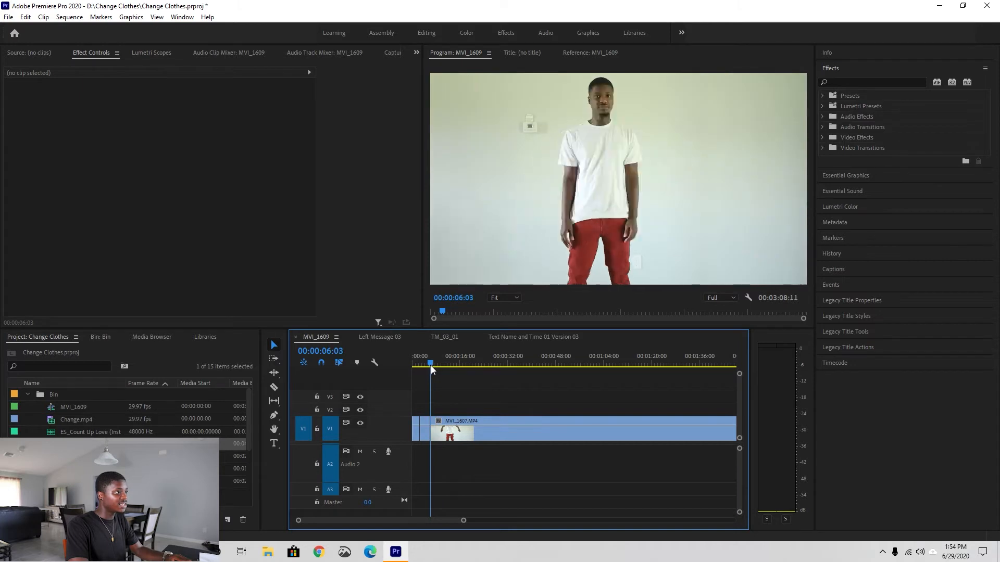
left_click(537, 364)
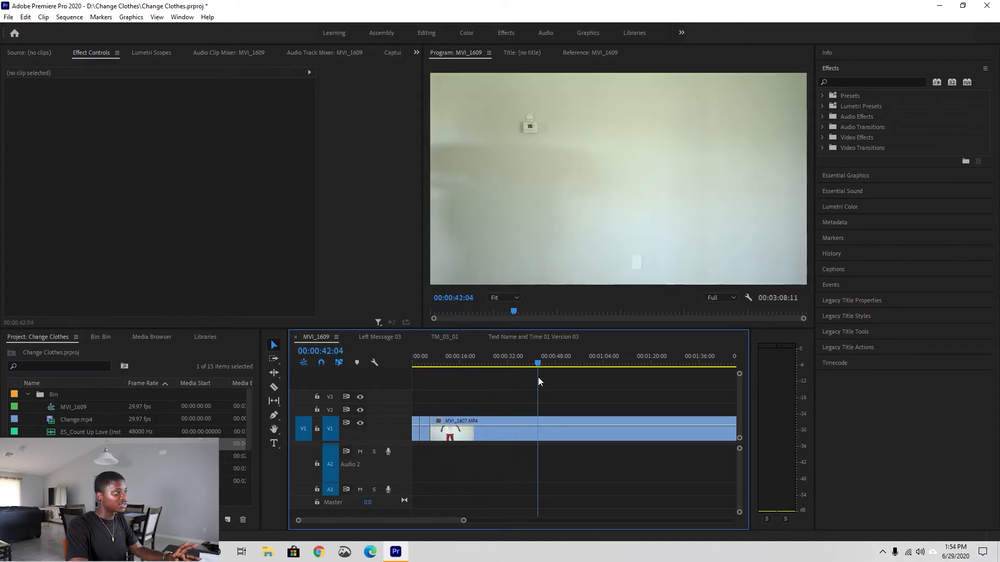
left_click(626, 364)
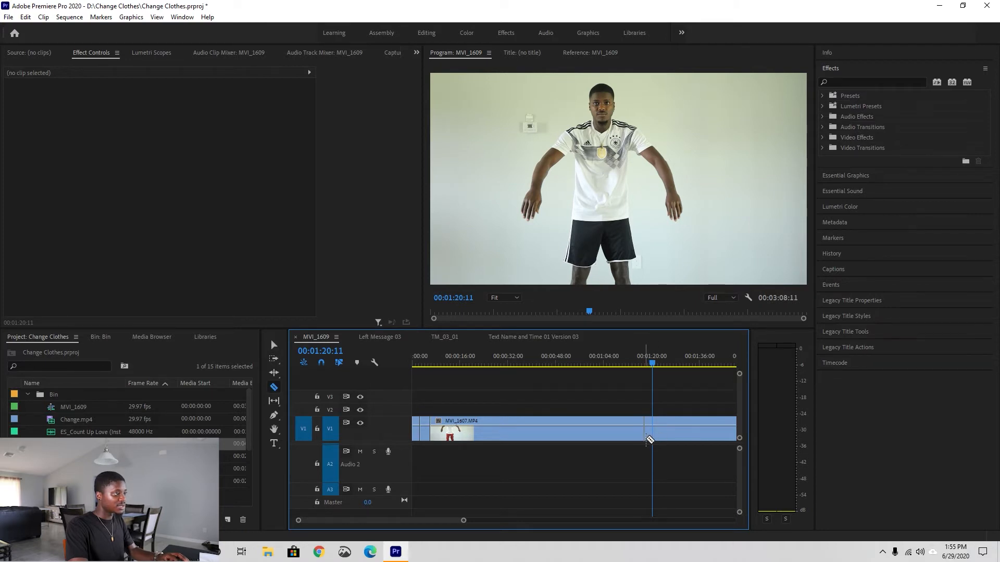
left_click(673, 431)
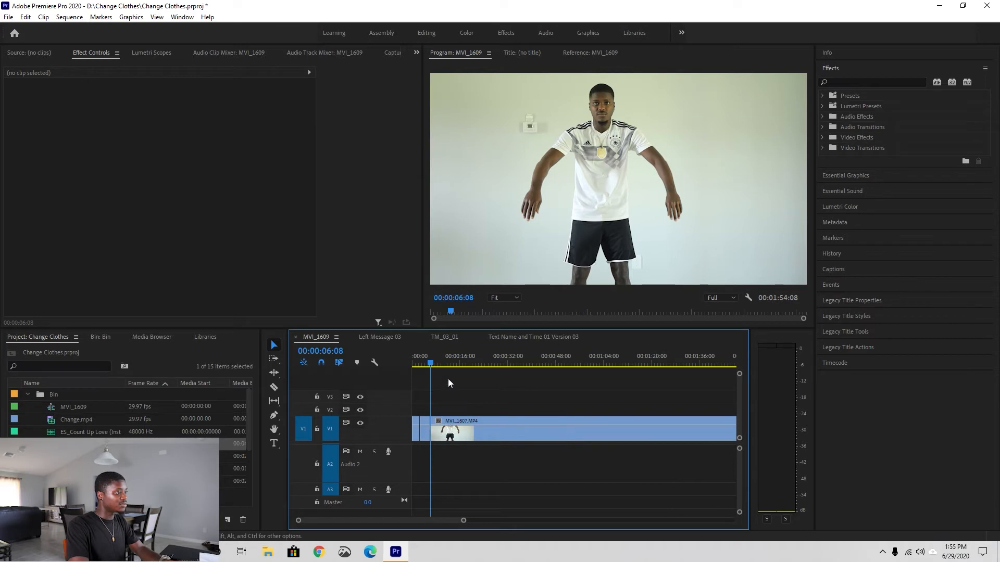
Undo the removal to restore the white-tee footage as two split pieces
left_click(418, 363)
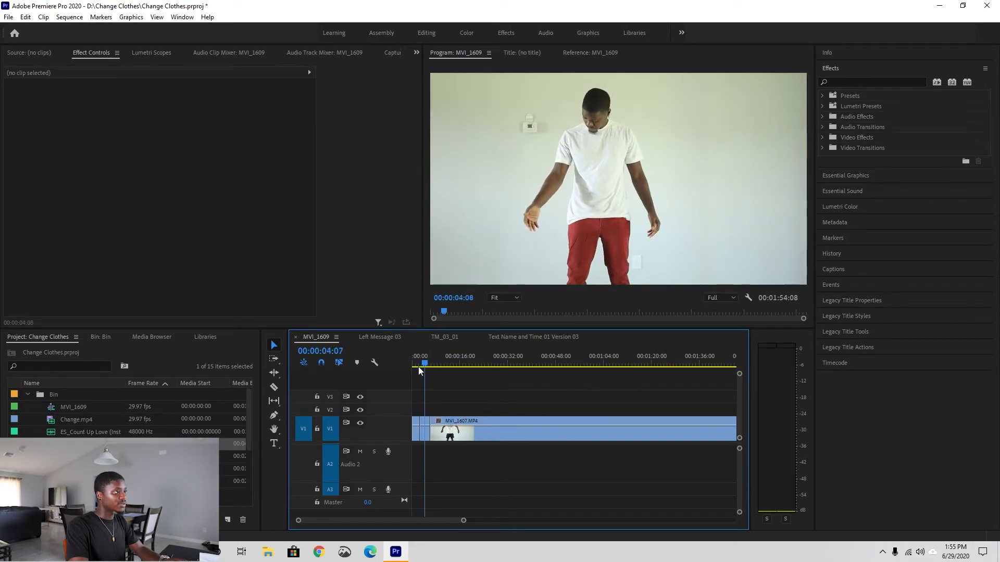
key("Space")
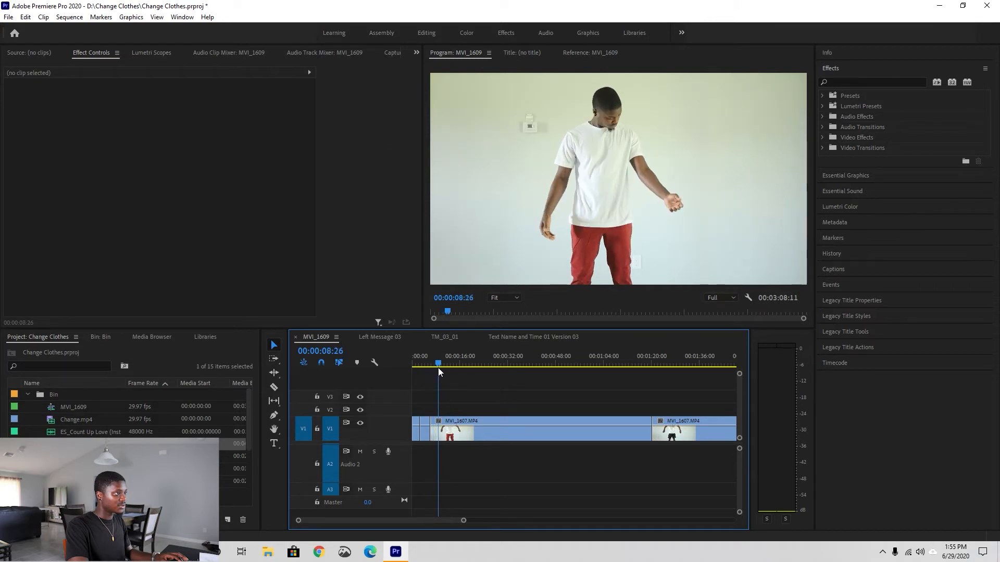
left_click(422, 363)
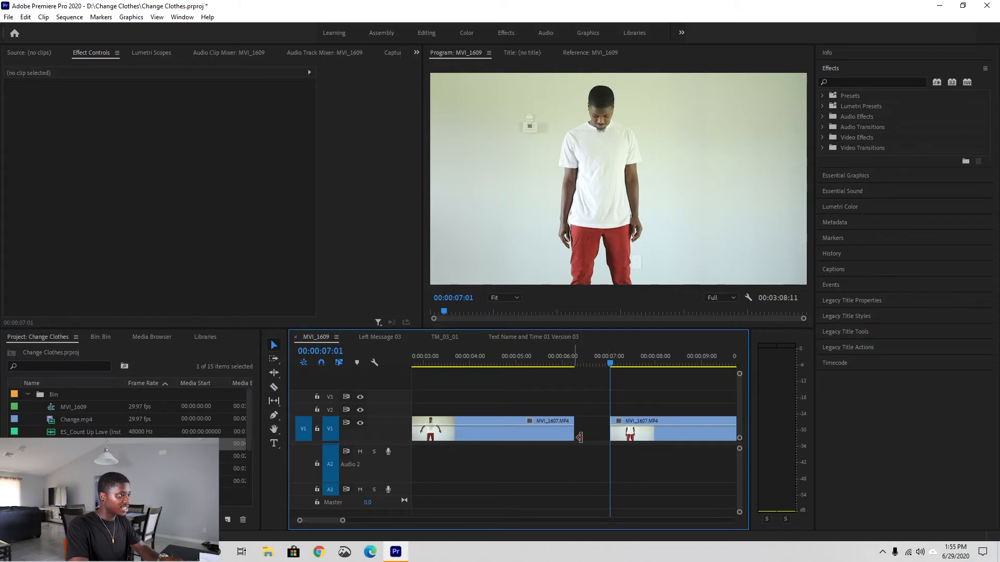
Trim the first white-tee piece to about 00:00:06:11 and delete the small leftover piece
left_click(602, 364)
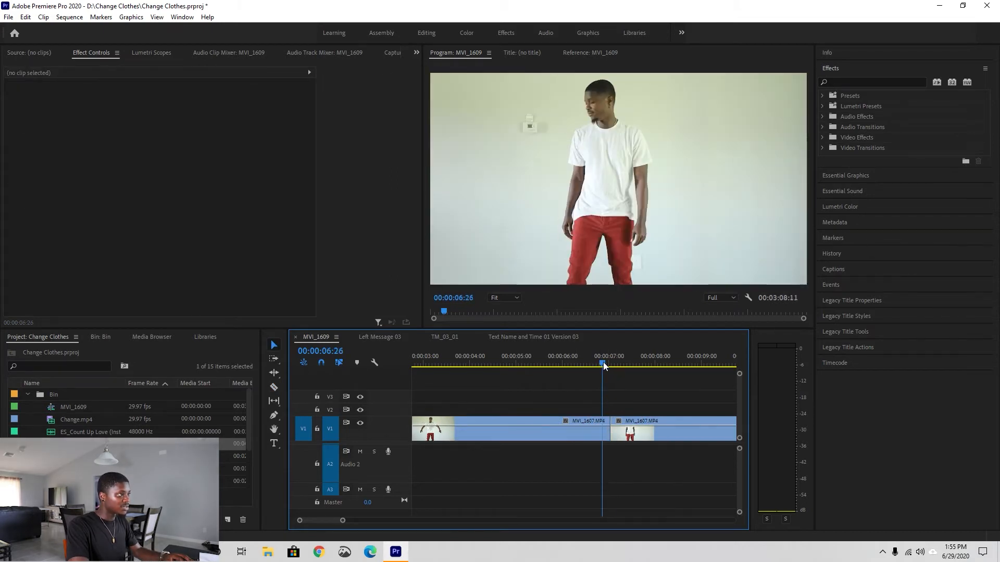
left_click(555, 364)
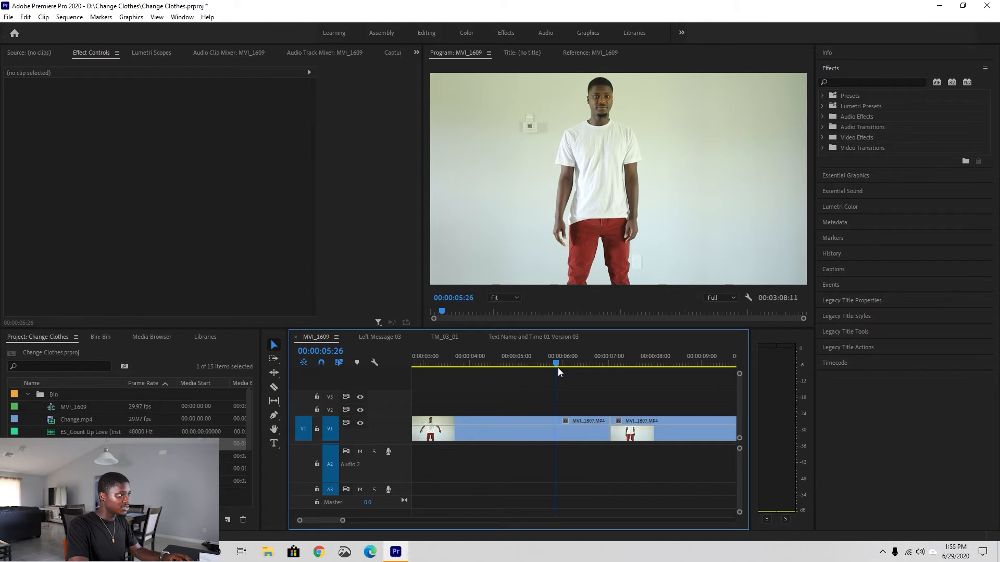
left_click(491, 363)
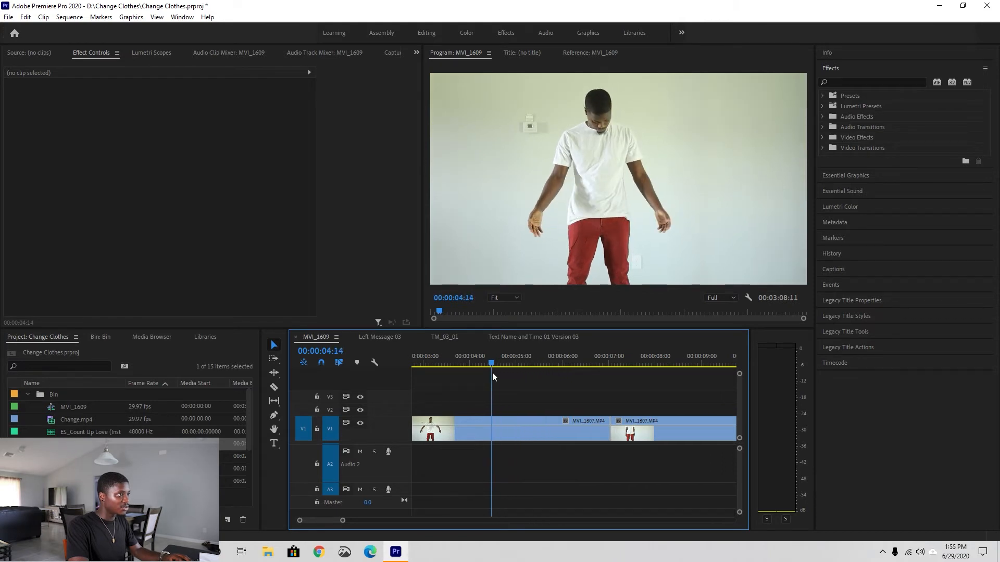
left_click(561, 363)
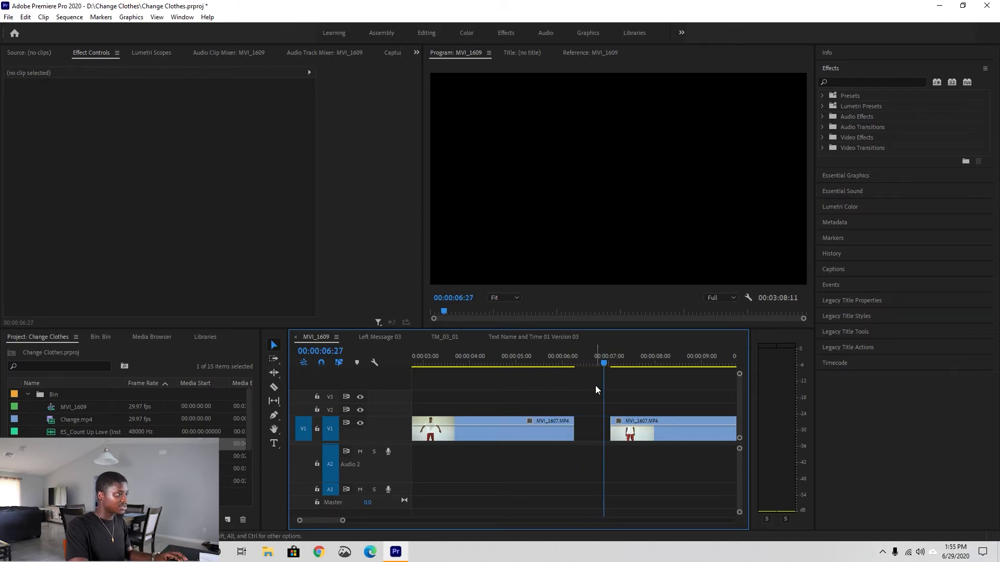
left_click(537, 364)
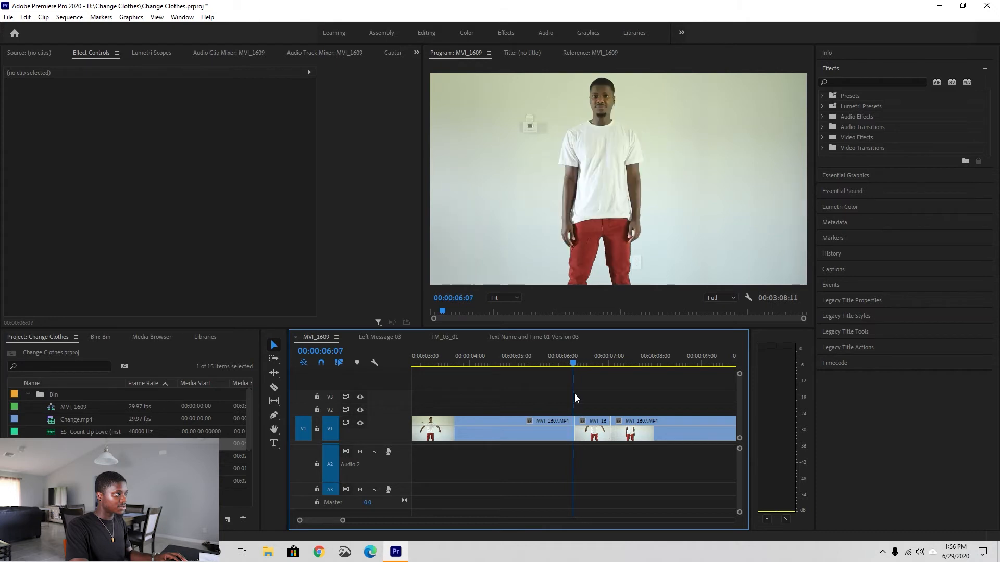
left_click(592, 363)
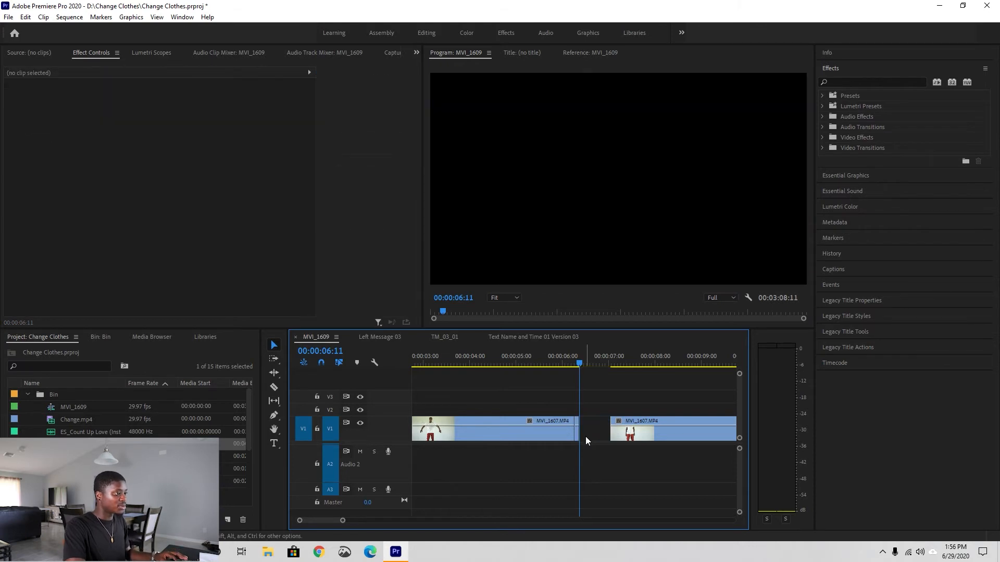
Cut away the white tee and red pants footage so the white jersey outfit follows directly
scroll("down", 3)
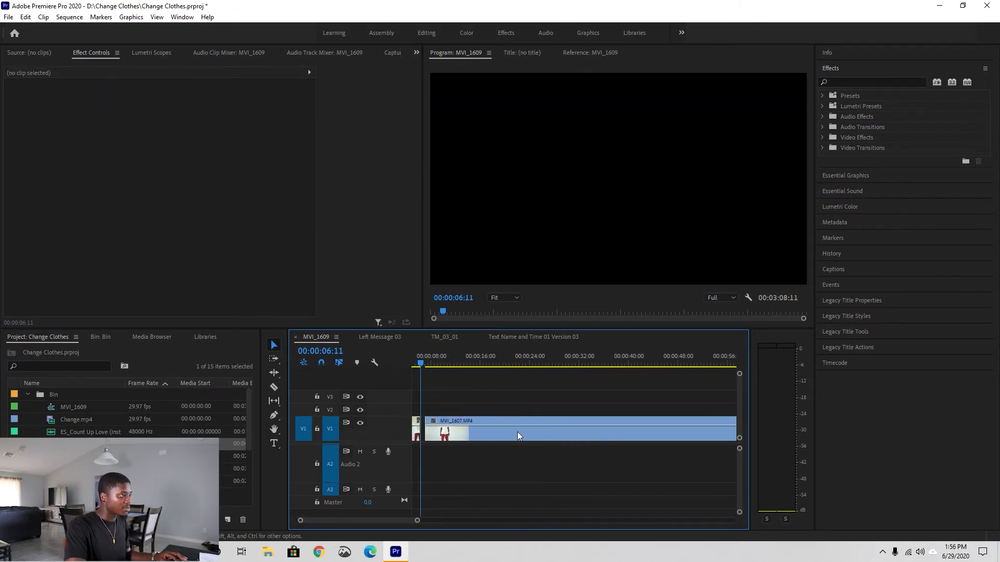
left_click(459, 363)
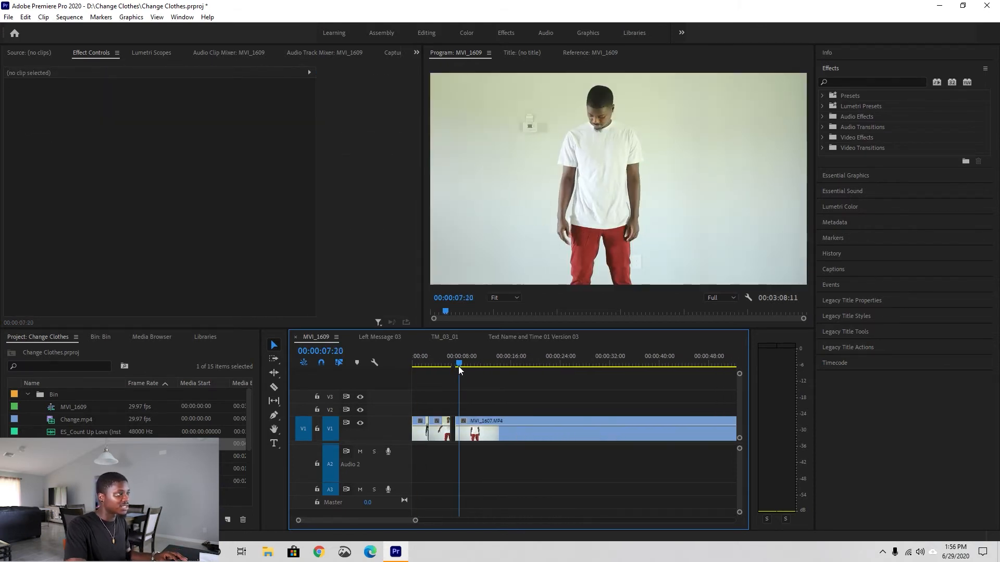
left_click(491, 363)
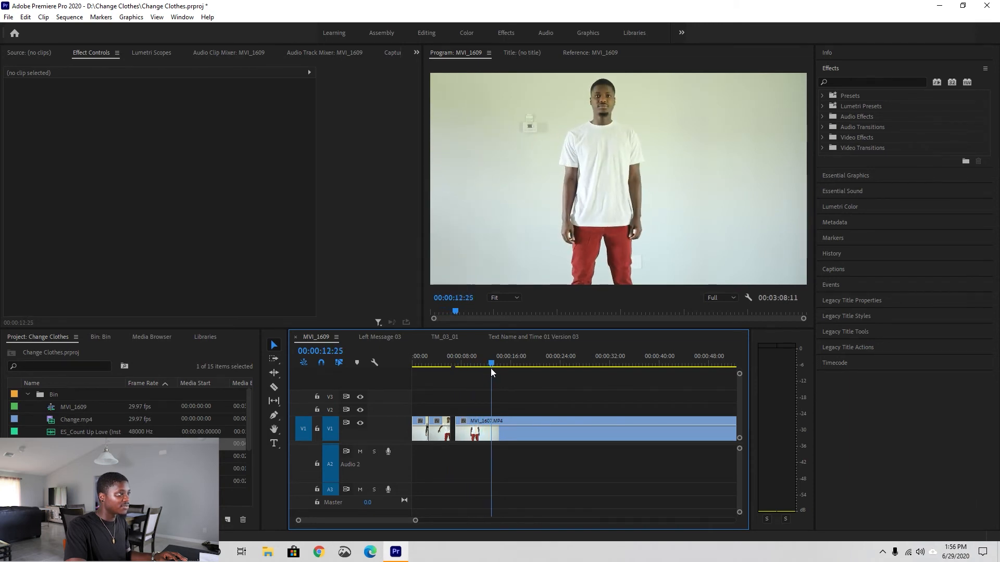
left_click(558, 363)
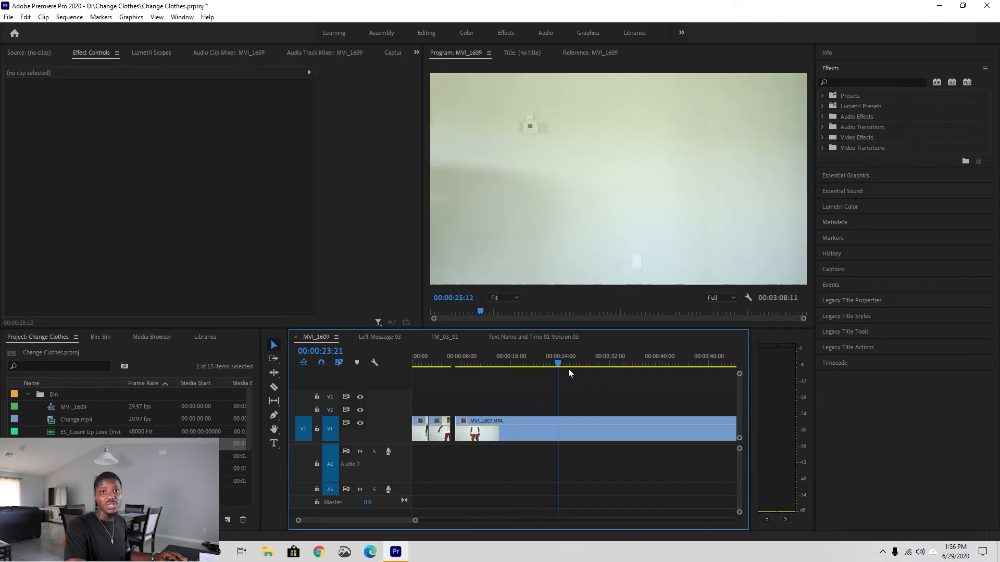
left_click(644, 363)
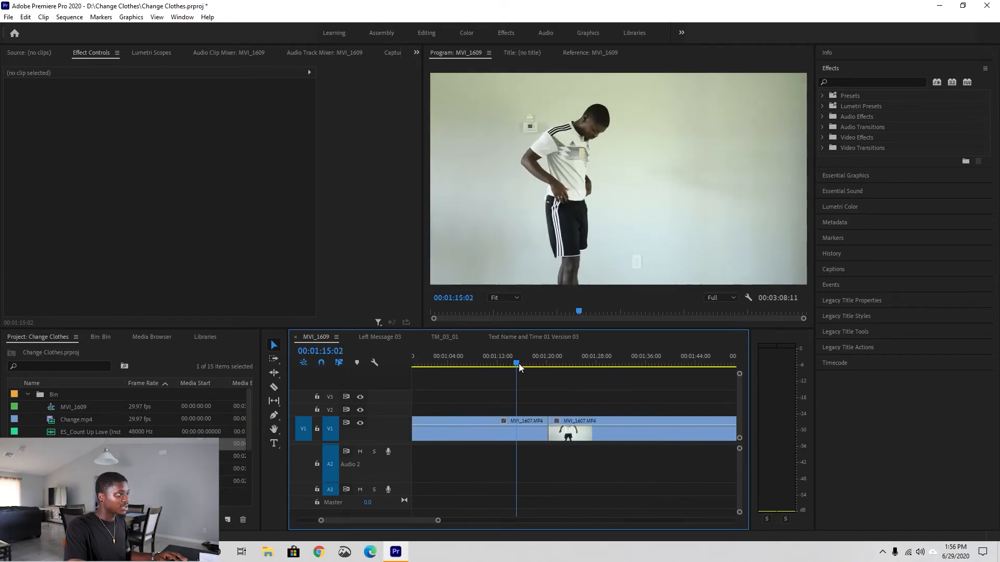
left_click(547, 363)
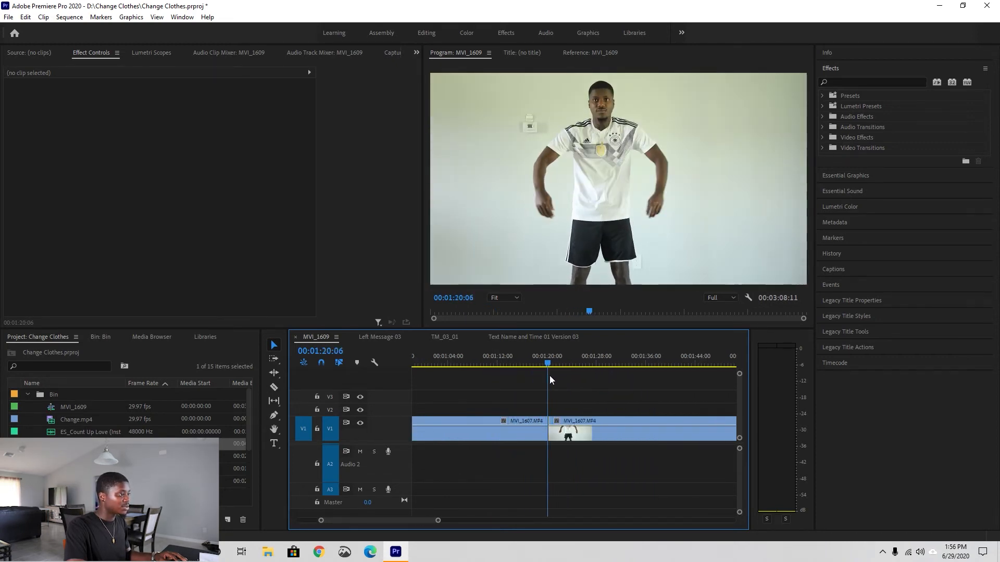
left_click(478, 427)
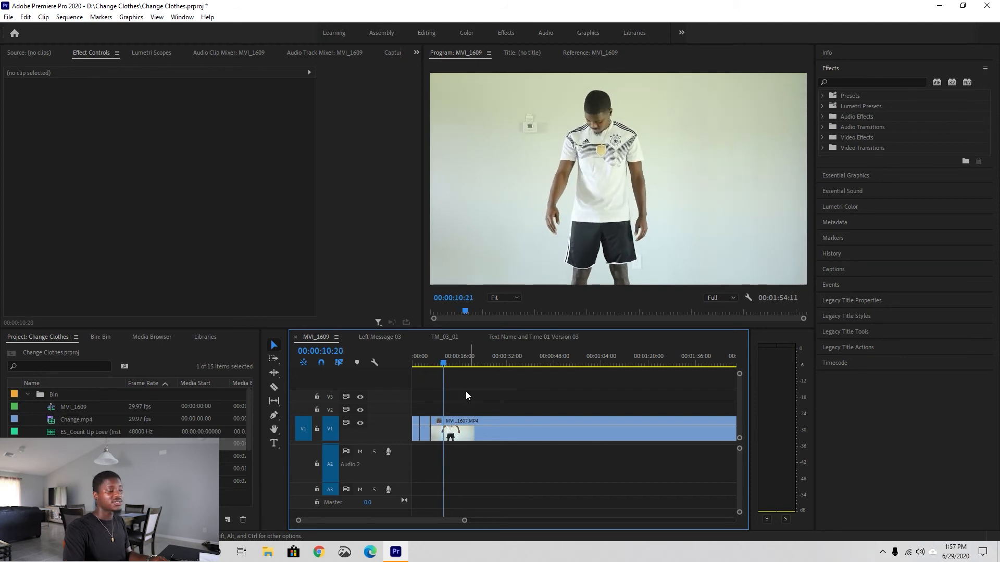
Add an edit at about 00:00:21:08, where the white jersey section ends
left_click(448, 363)
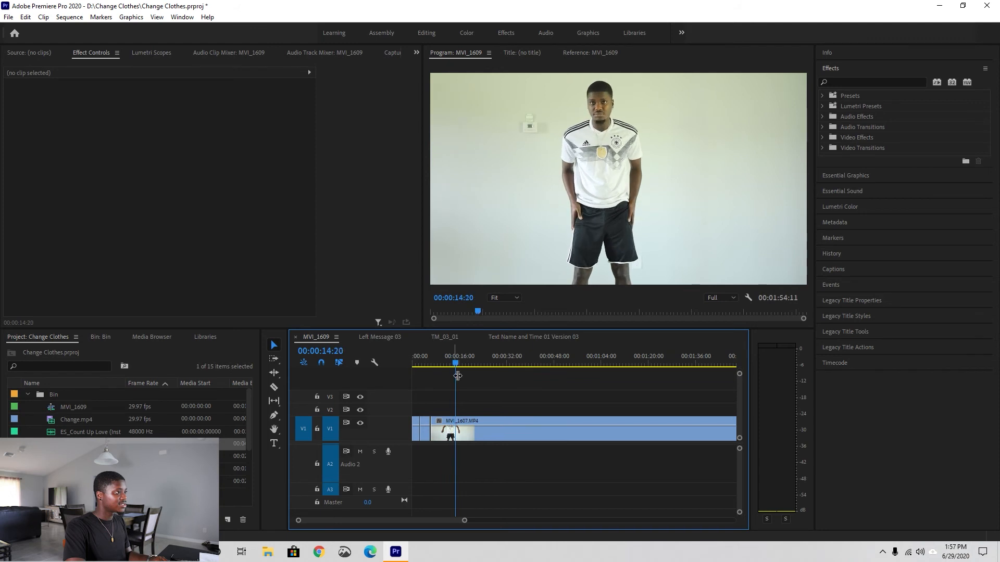
left_click(462, 363)
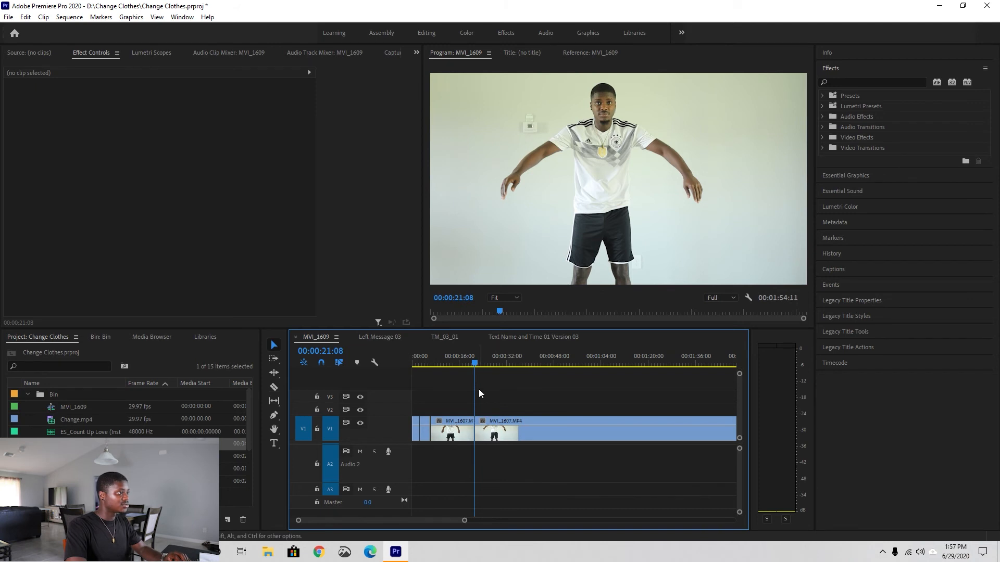
left_click(577, 362)
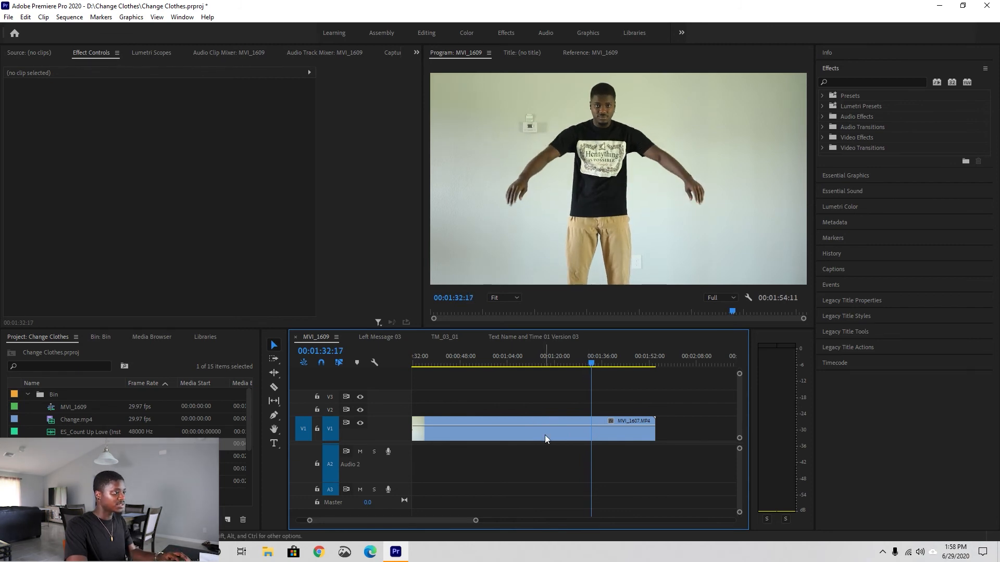
Ripple delete the trailing V1 clip, trimming the sequence to about 43 seconds
right_click(545, 438)
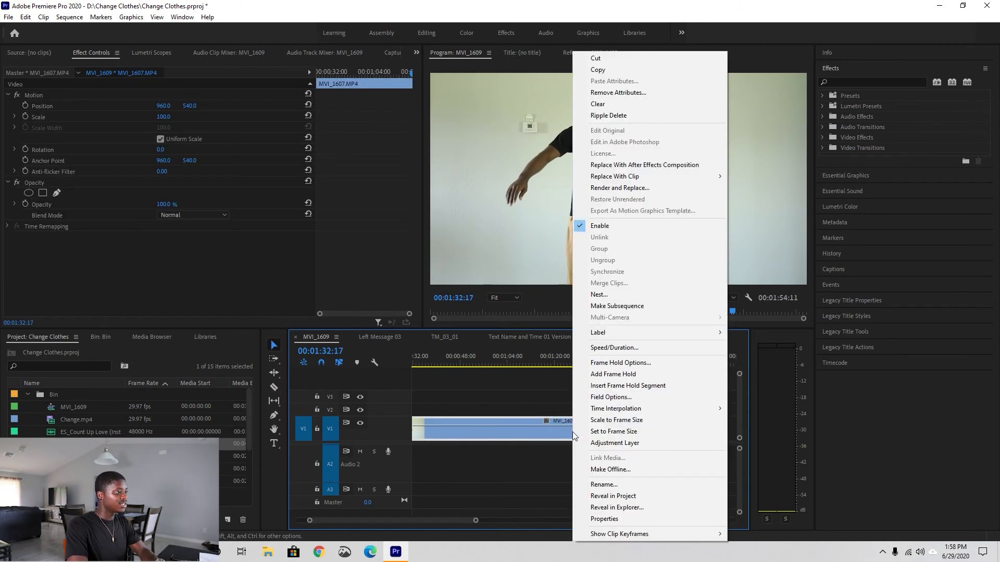
mouse_move(514, 428)
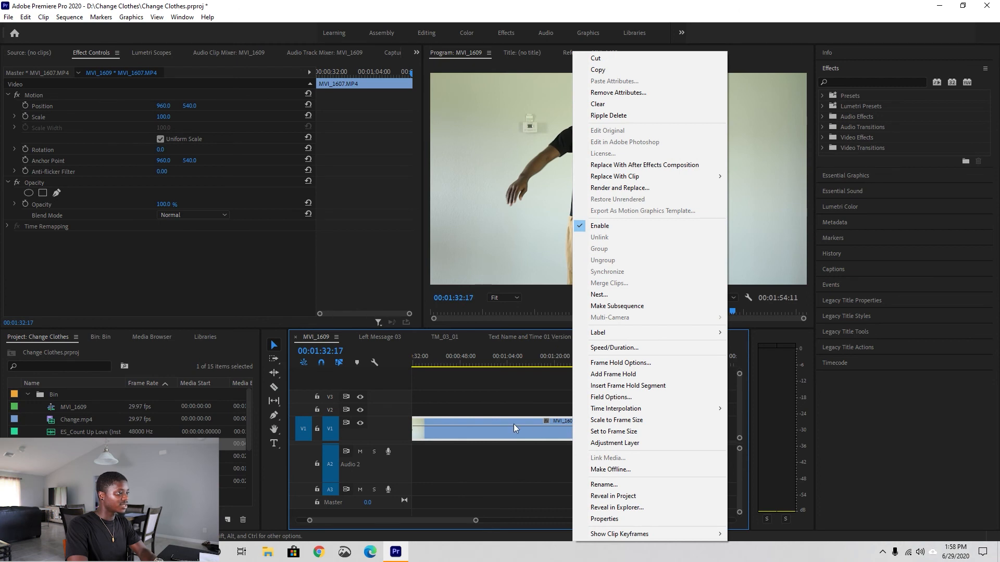
left_click(607, 116)
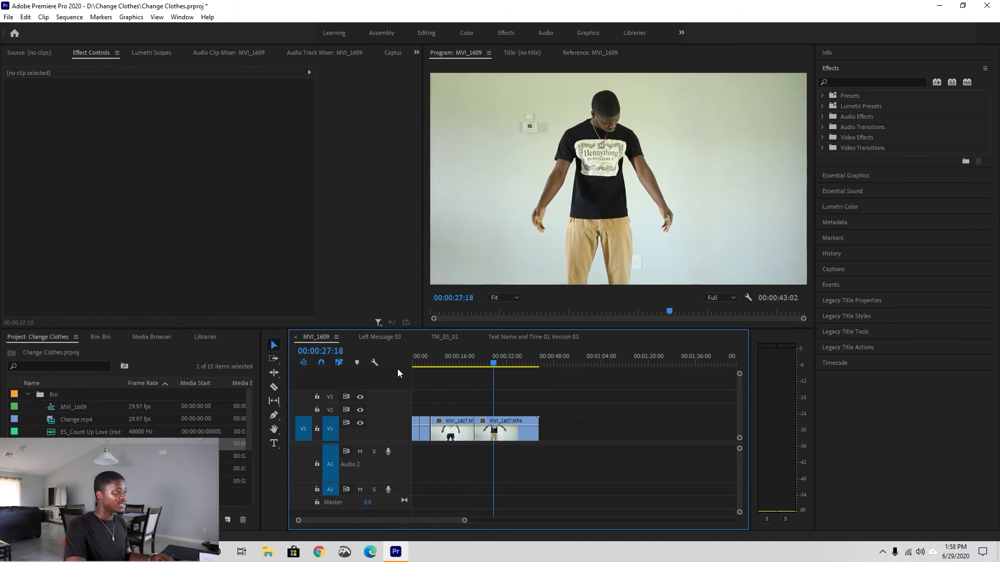
left_click(500, 362)
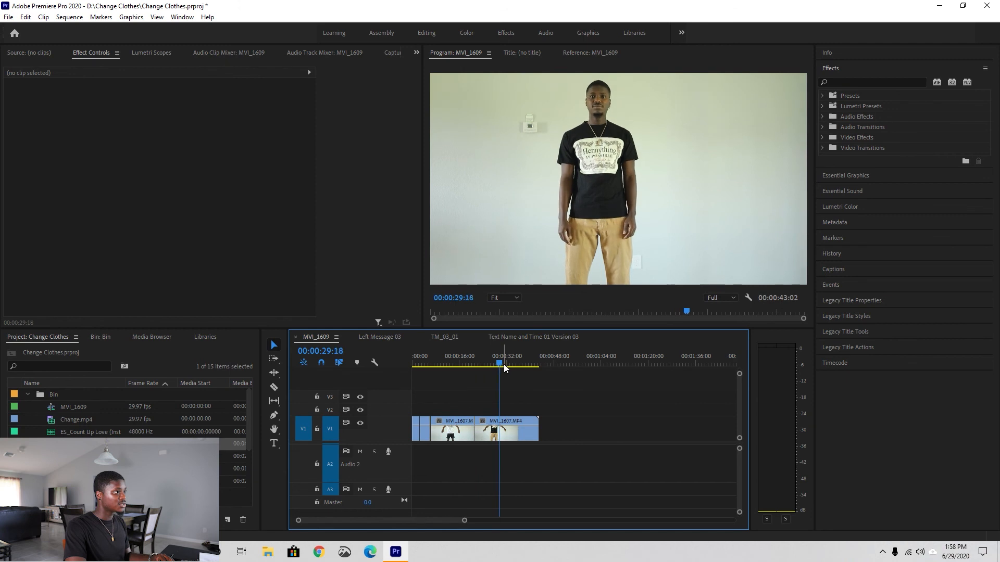